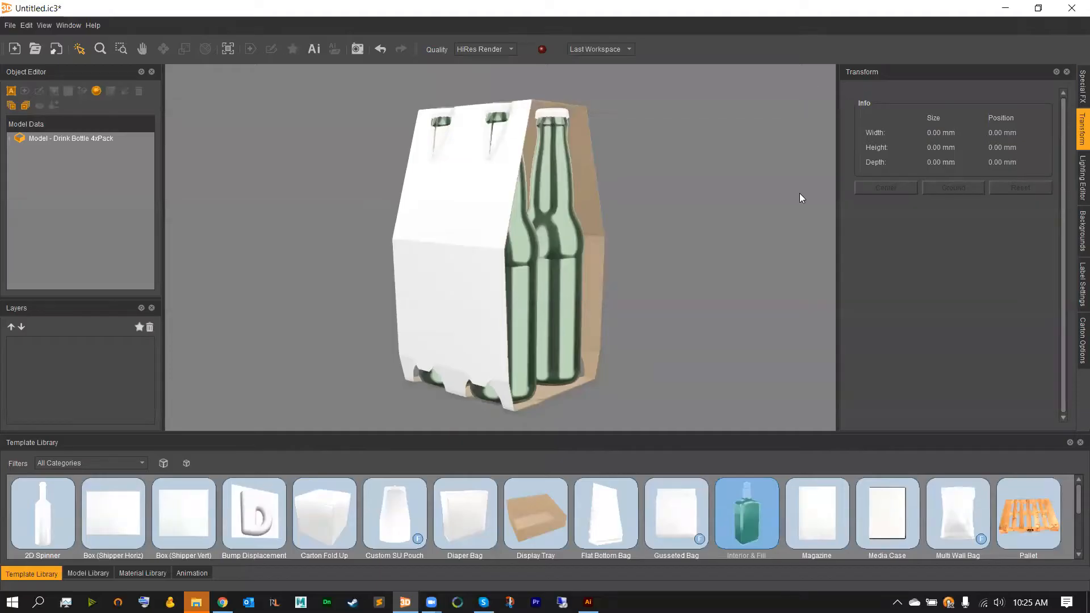
mouse_move(730, 325)
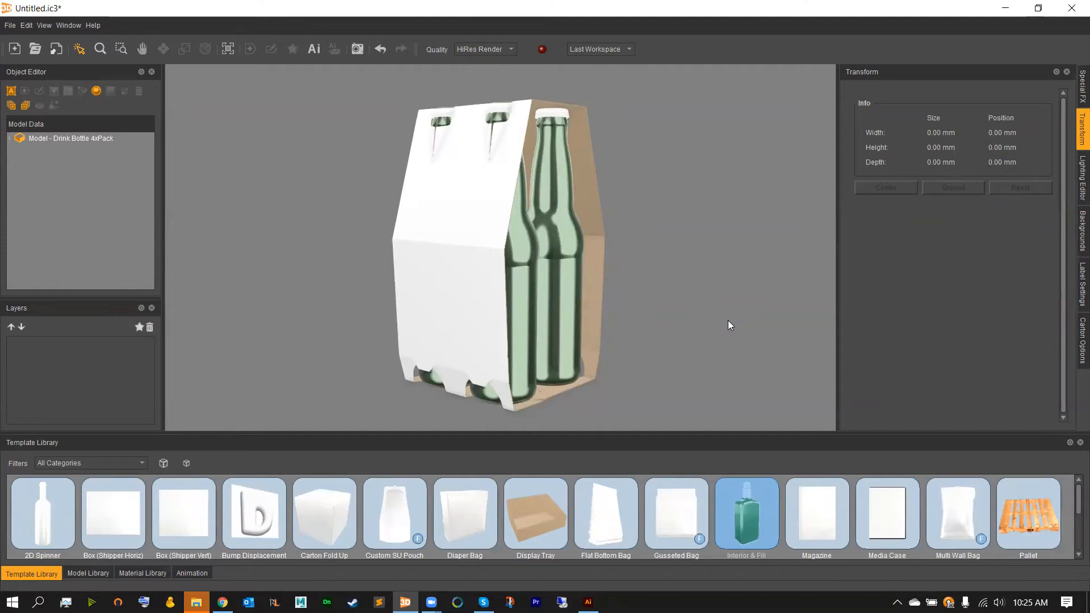
mouse_move(727, 308)
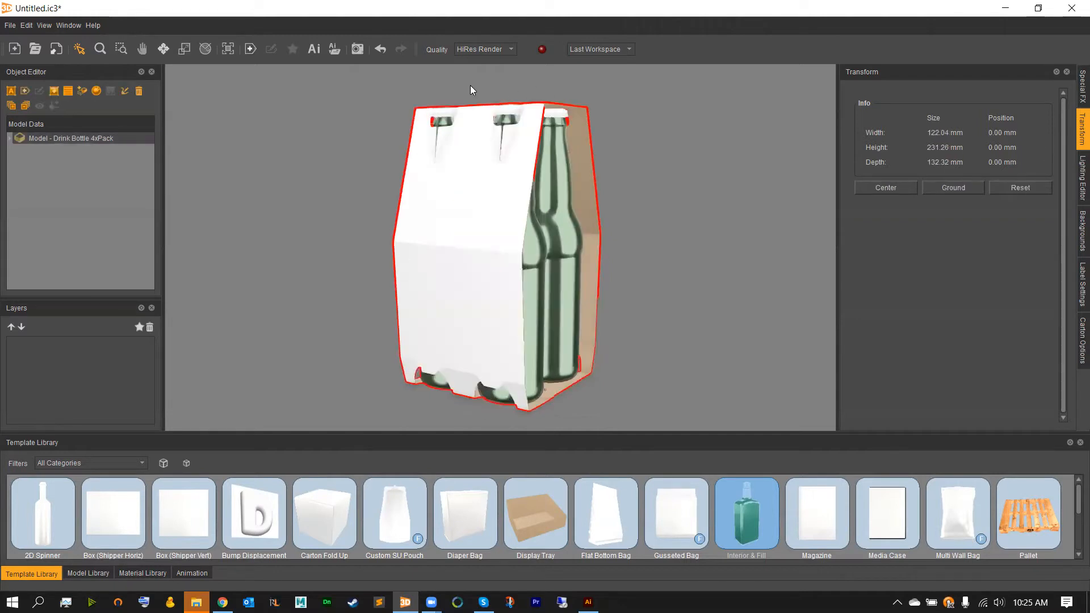
mouse_move(415, 179)
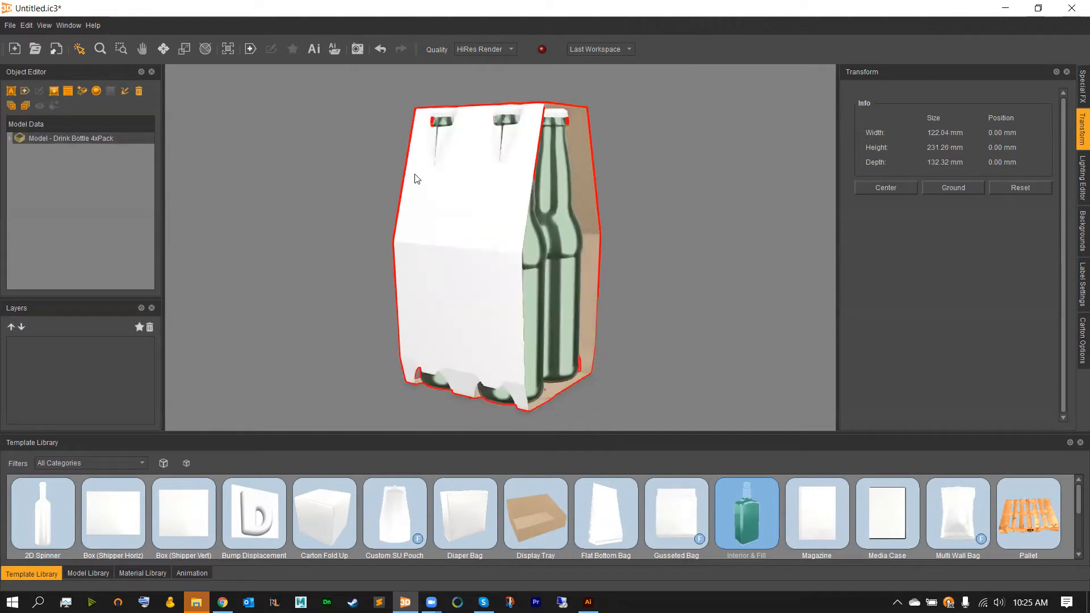
Delete the glass bottles and painted metal caps, leaving only the white and brown card pieces
left_click(13, 139)
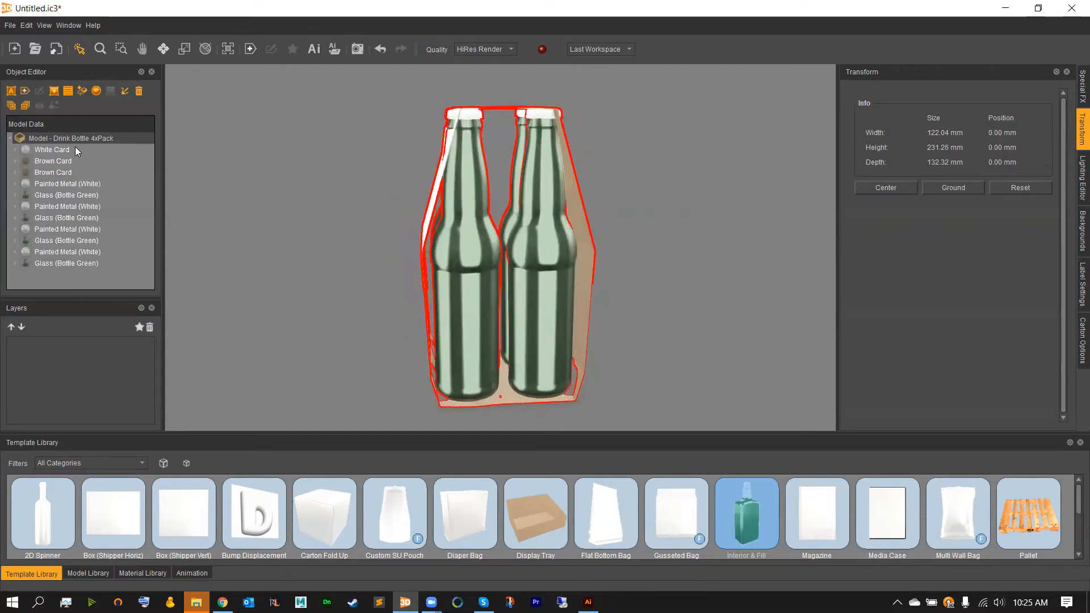
left_click(53, 160)
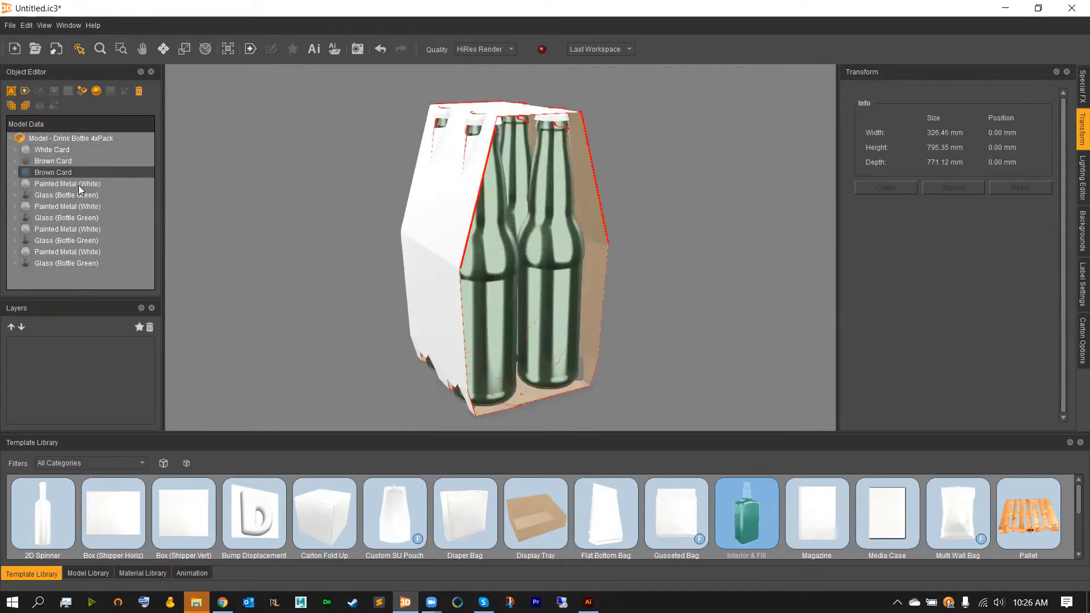
left_click(67, 205)
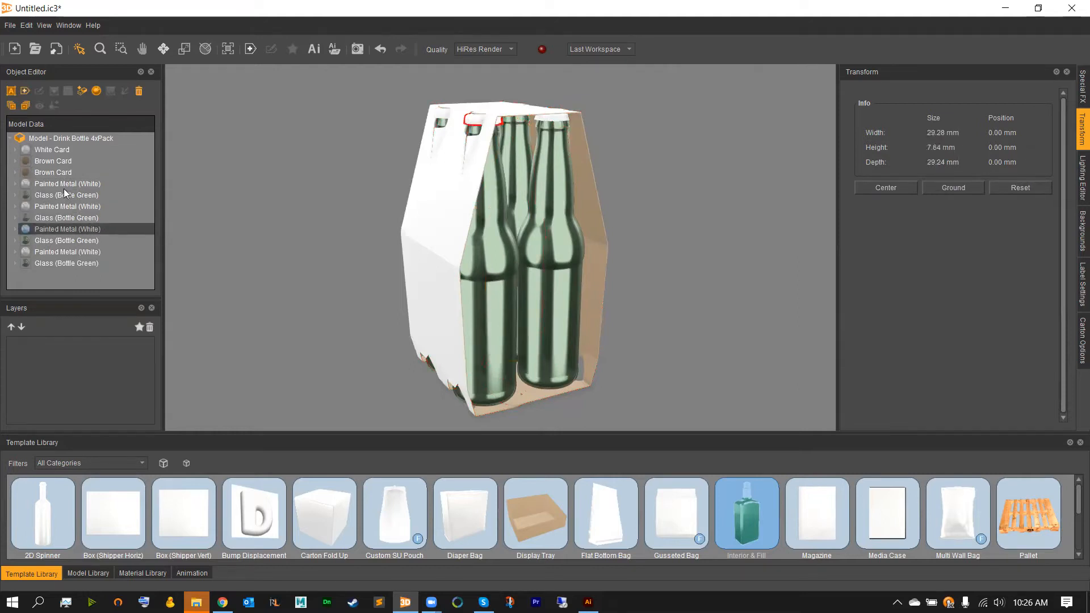
left_click(67, 183)
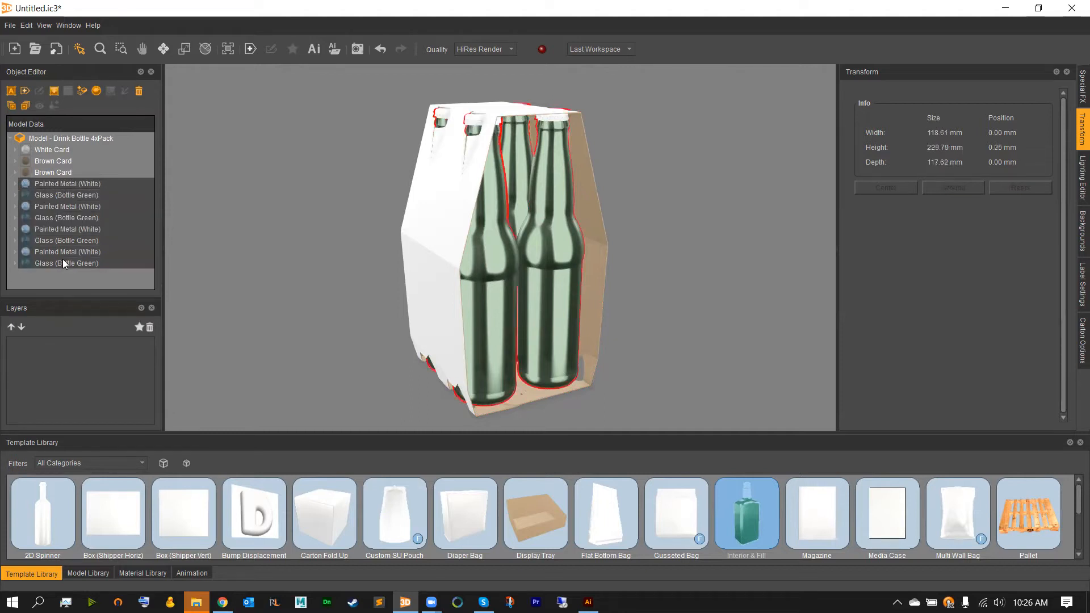
mouse_move(138, 91)
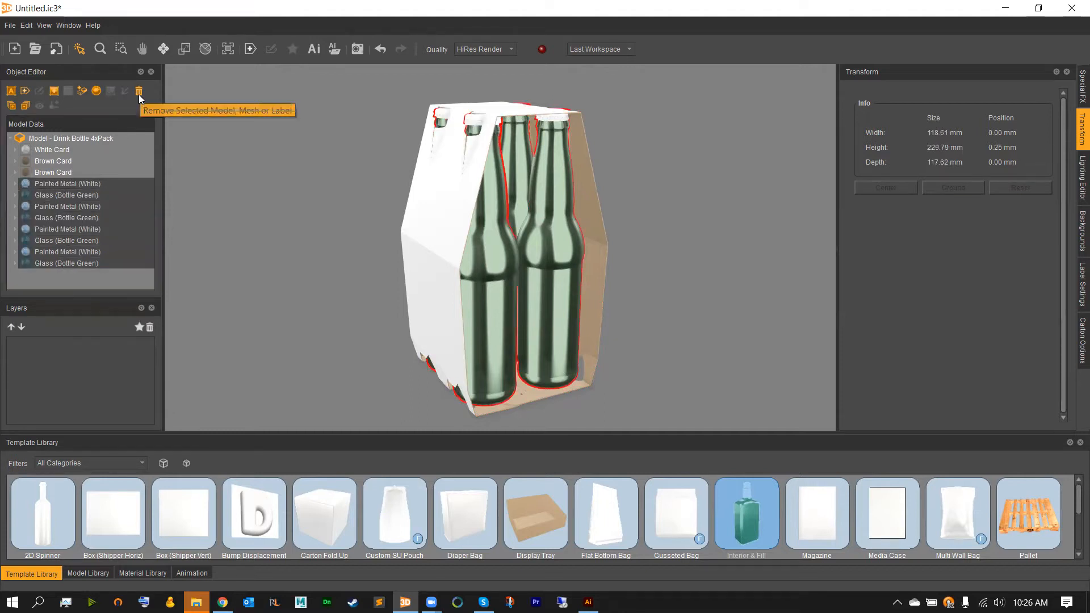
left_click(140, 91)
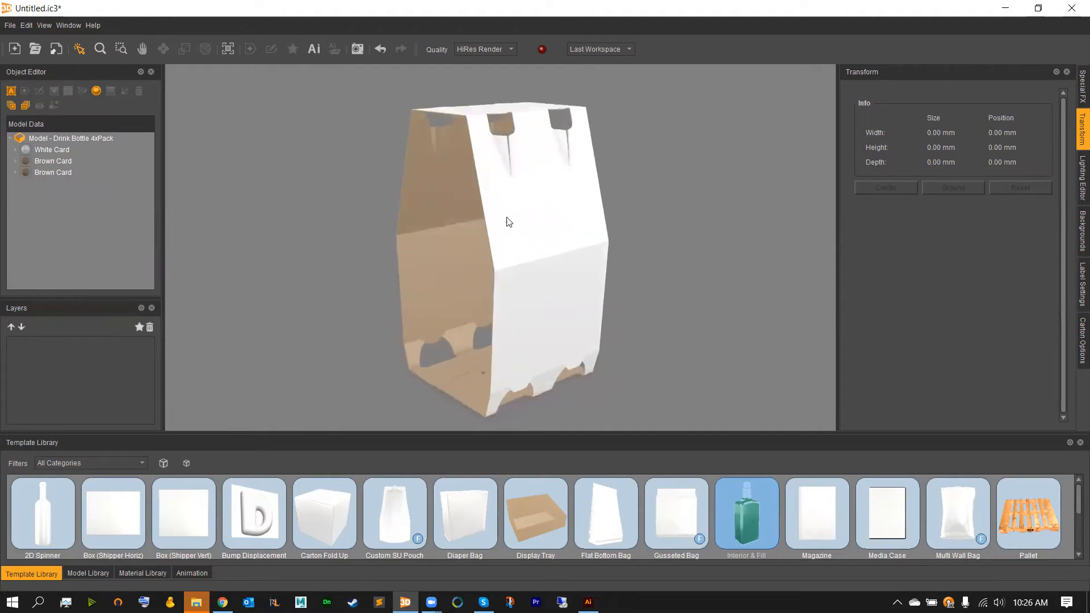
Start saving the empty carrier to the model library as Drink Bottle 4xPack, category General
left_click(70, 137)
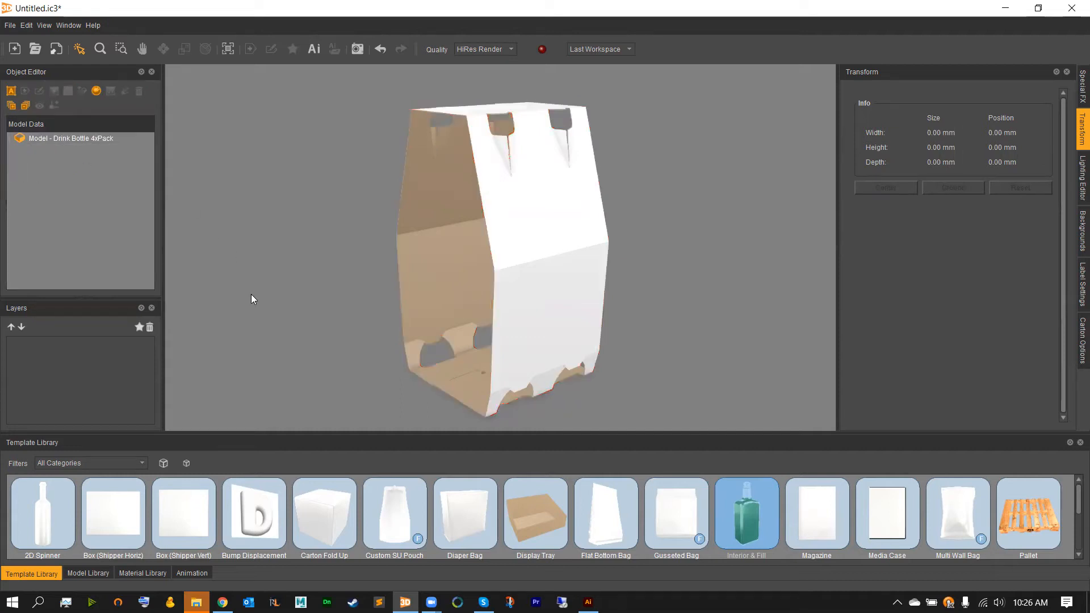
left_click(87, 573)
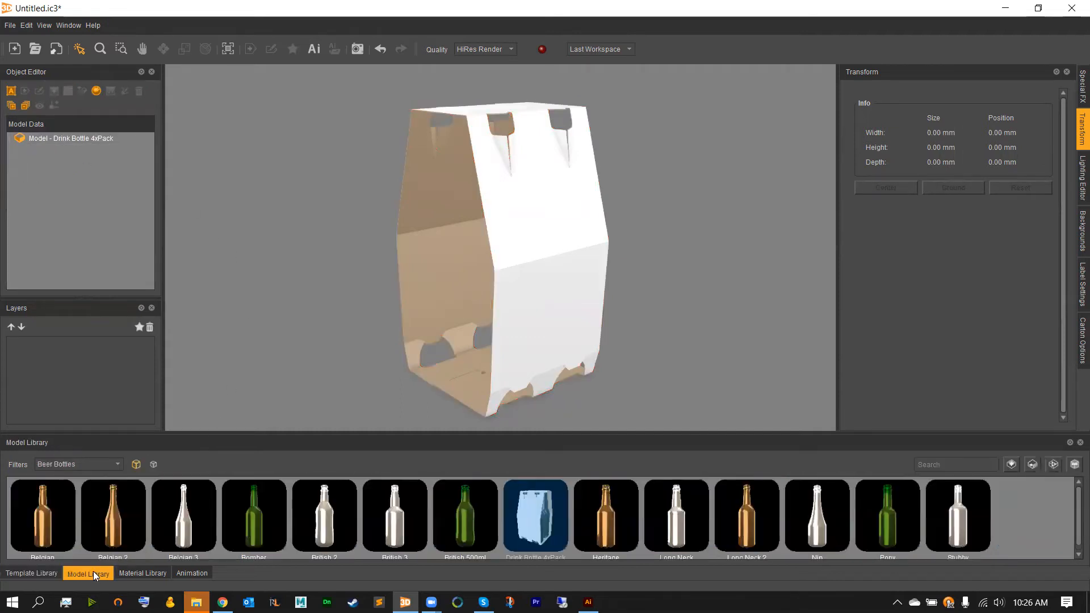
left_click(499, 264)
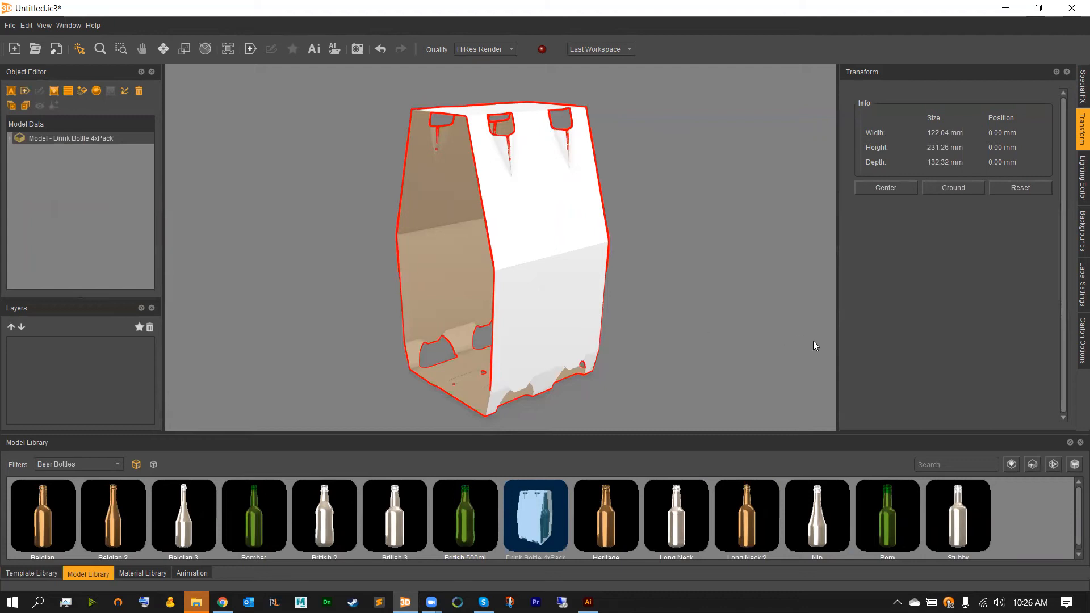
mouse_move(1012, 463)
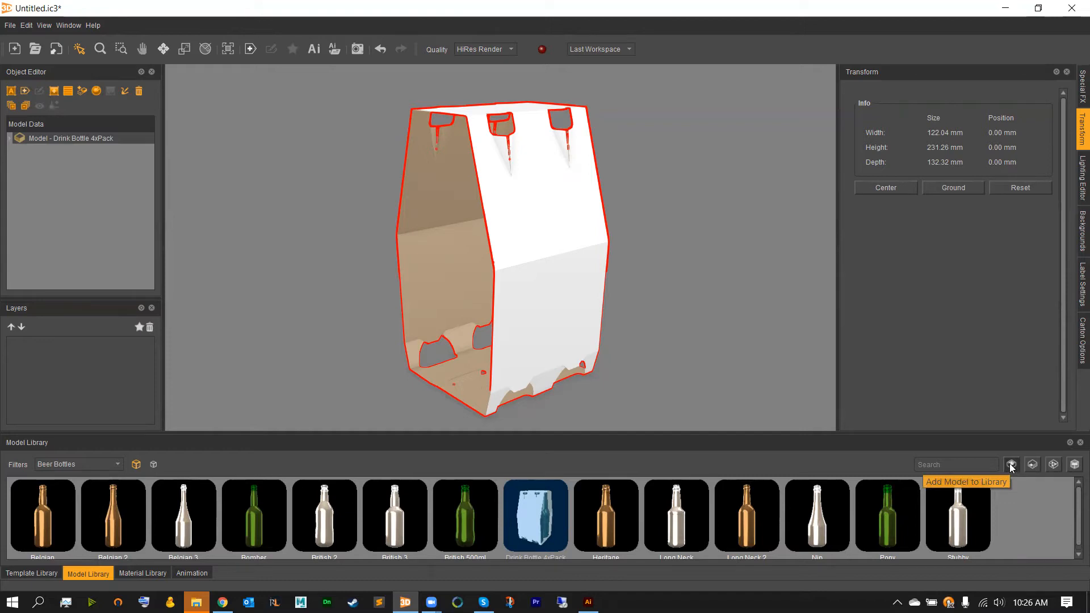
left_click(1010, 465)
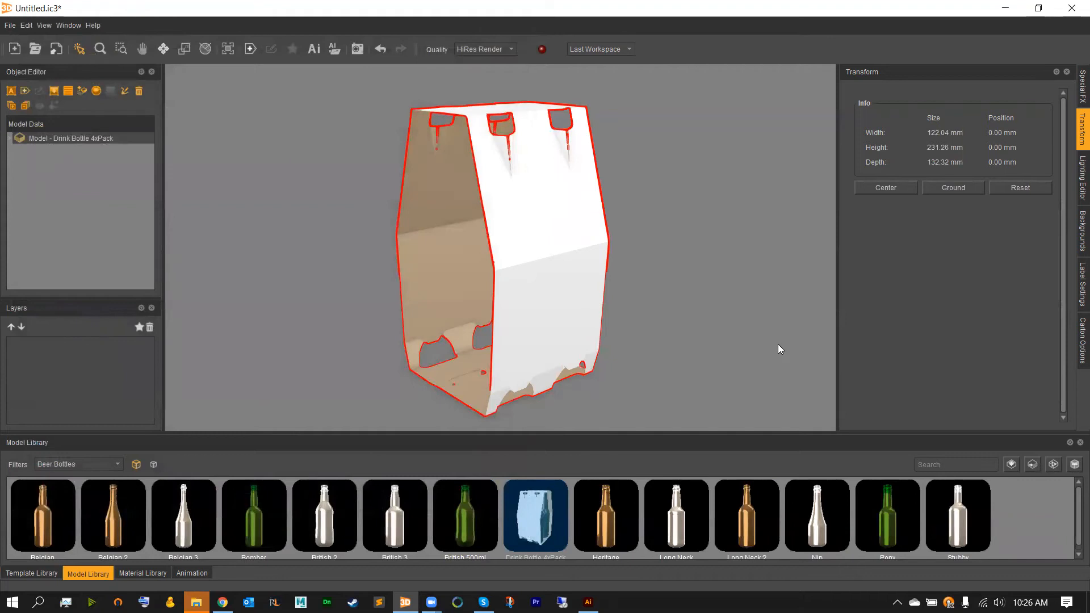
mouse_move(1032, 465)
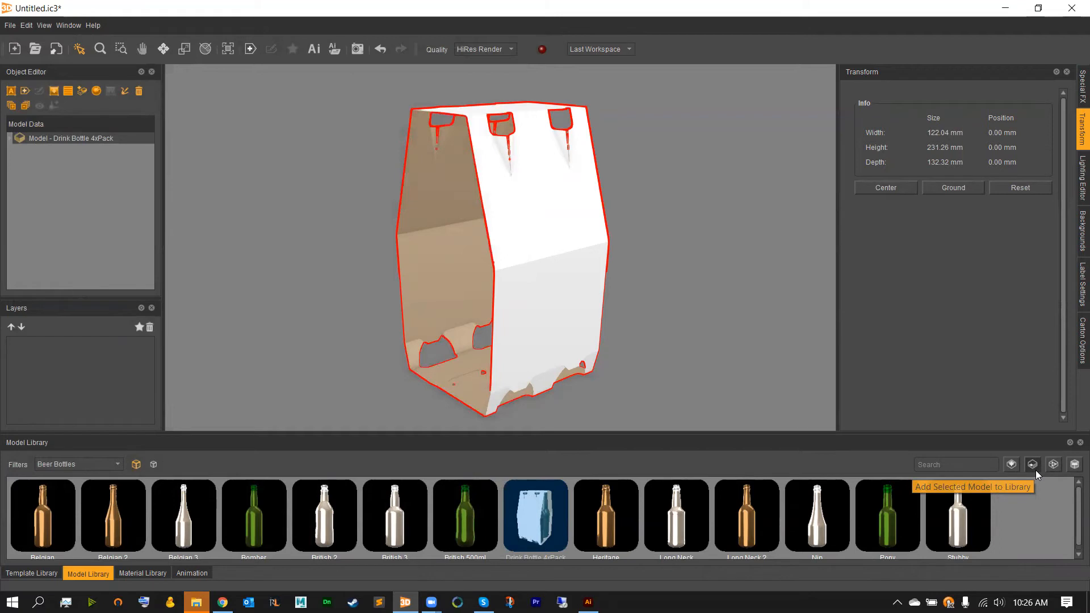
mouse_move(1035, 477)
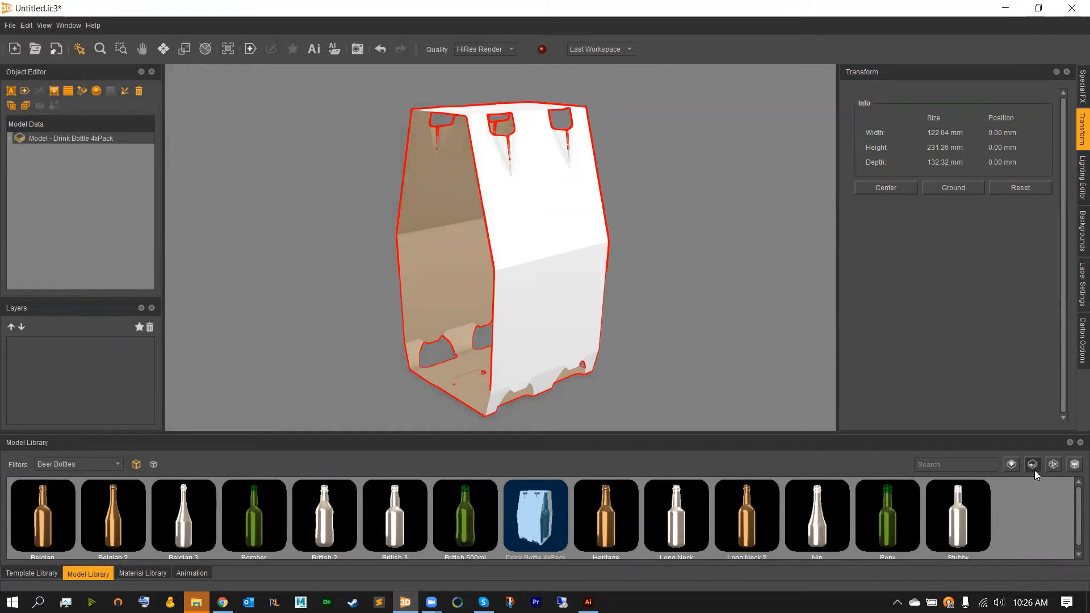
left_click(1032, 465)
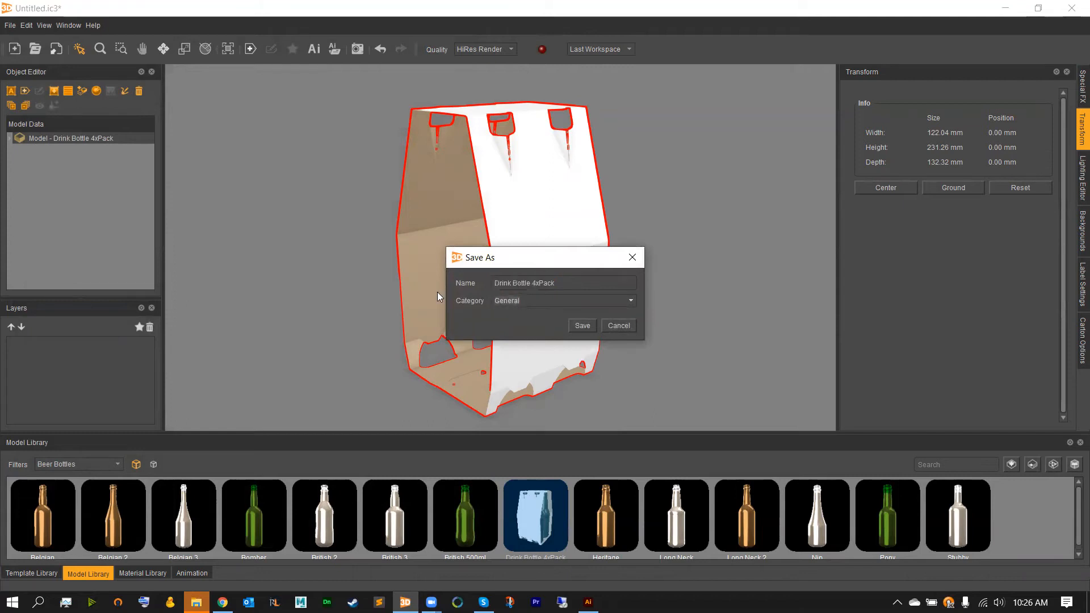
Save Drink Bottle 4xPack under a new 'Beer' library category
left_click(563, 301)
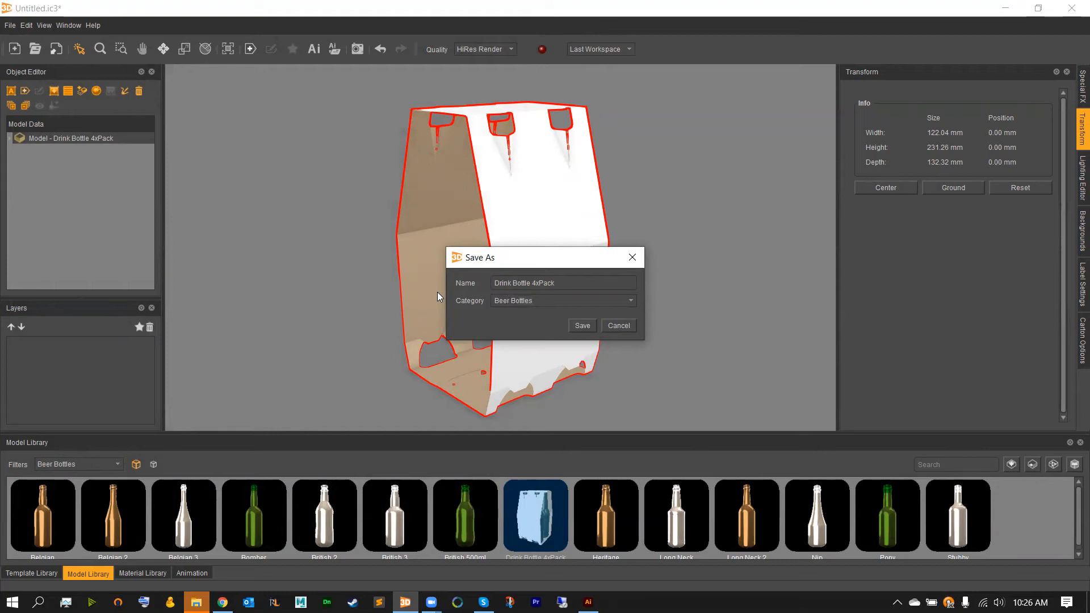
left_click(561, 300)
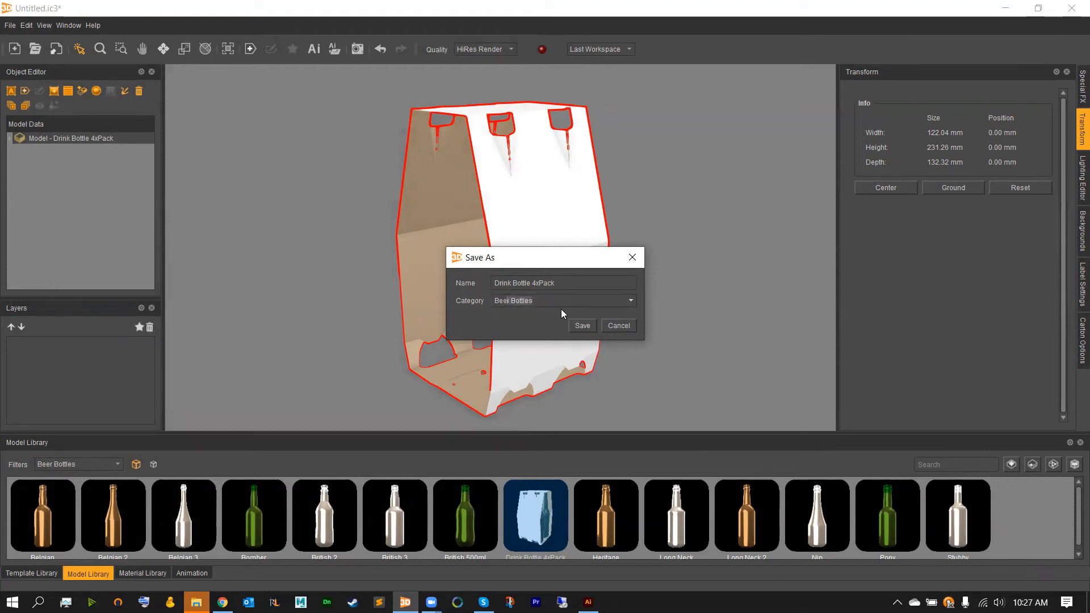
mouse_move(542, 302)
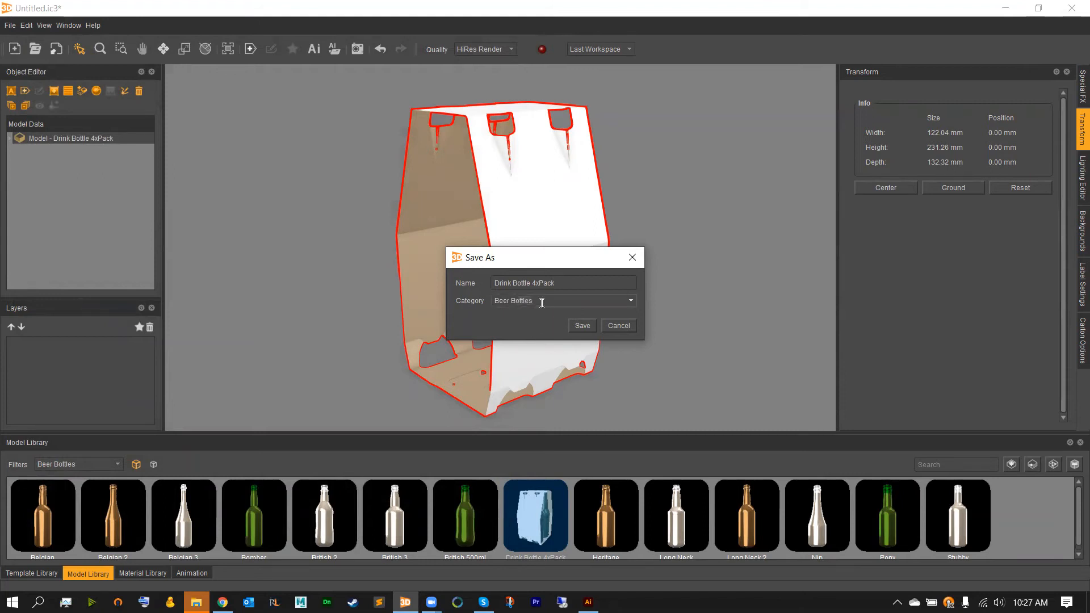
left_click(583, 325)
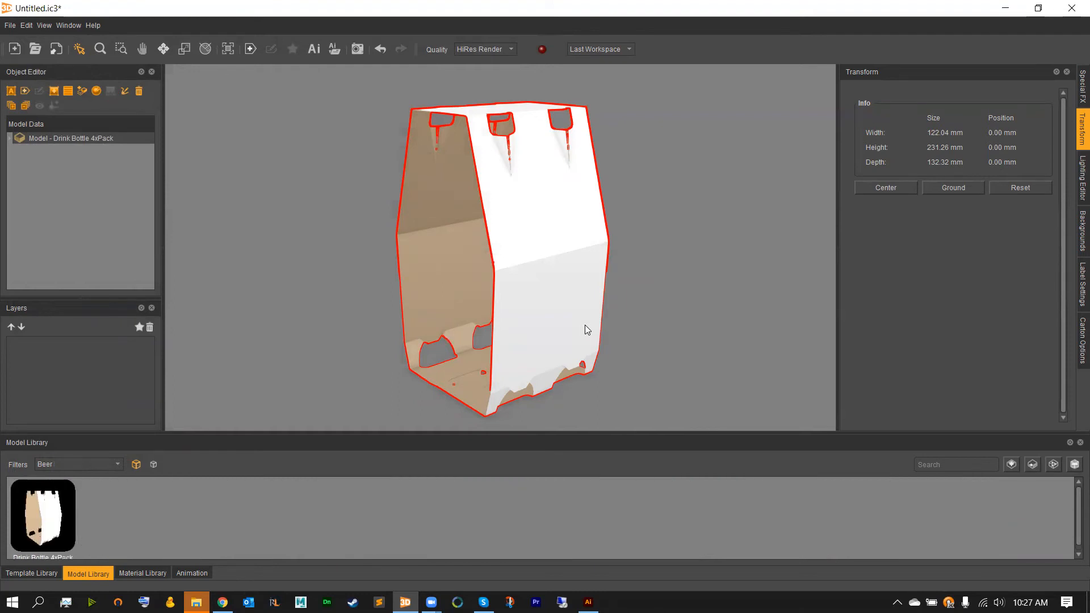
mouse_move(558, 285)
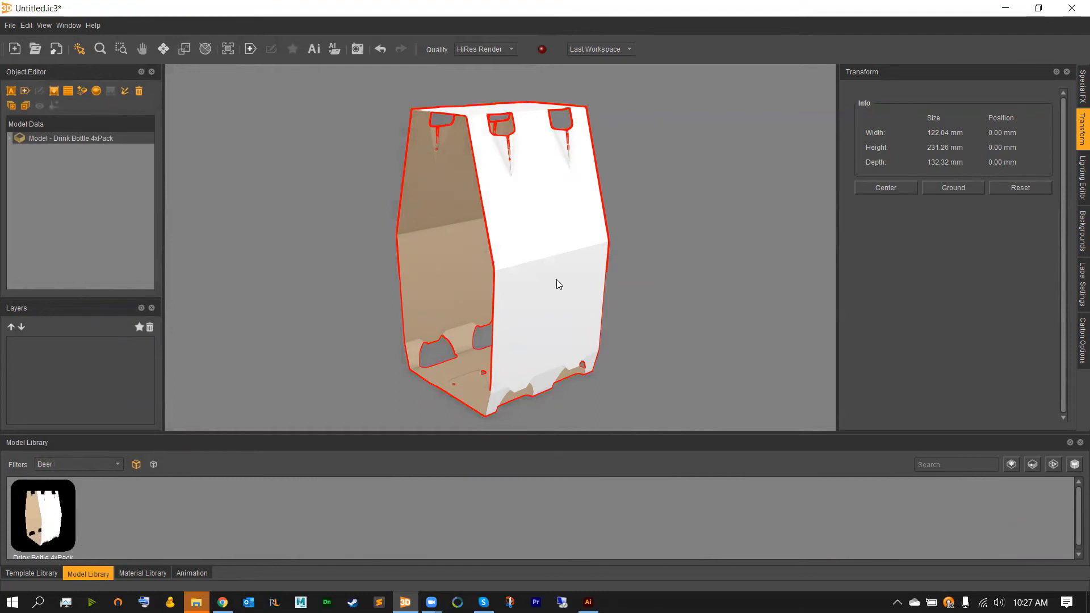
mouse_move(289, 176)
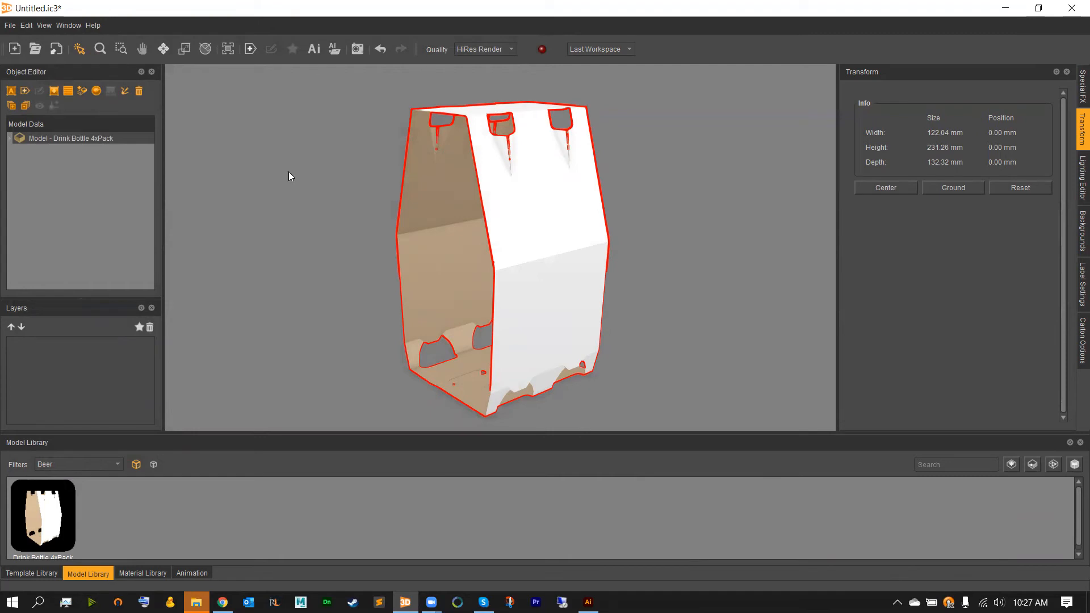
left_click(14, 49)
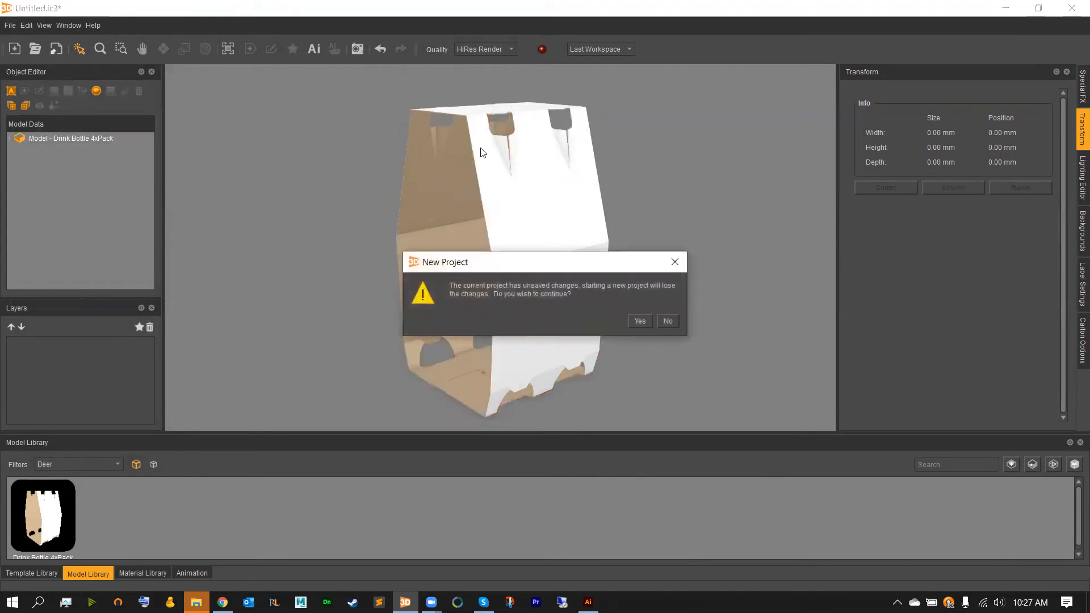
Discard unsaved changes, filter the library to Beer, and load Drink Bottle 4xPack
left_click(638, 320)
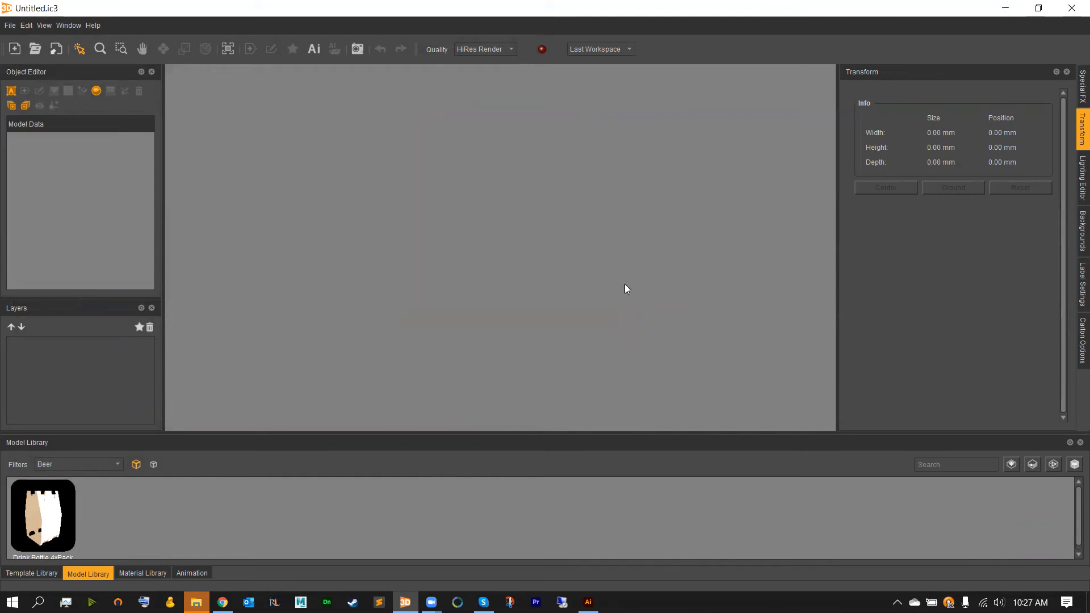
mouse_move(632, 286)
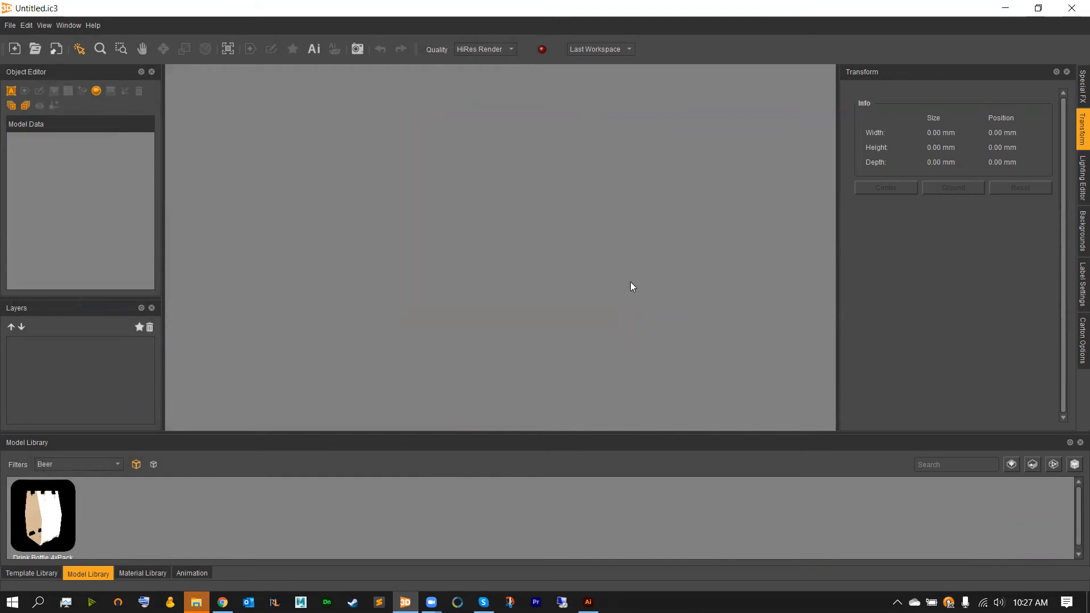
mouse_move(35, 445)
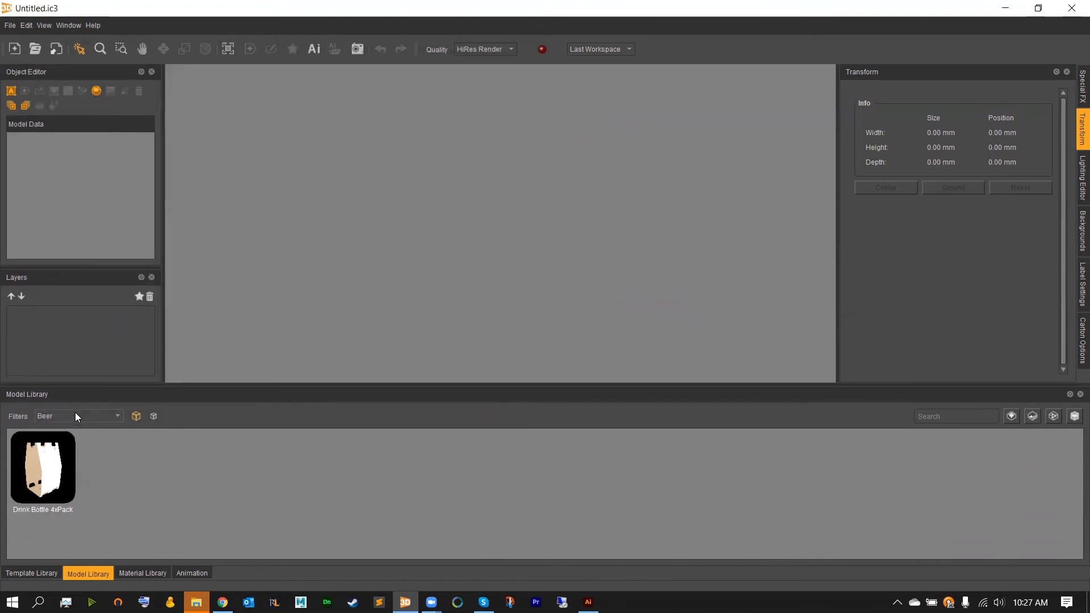
left_click(76, 415)
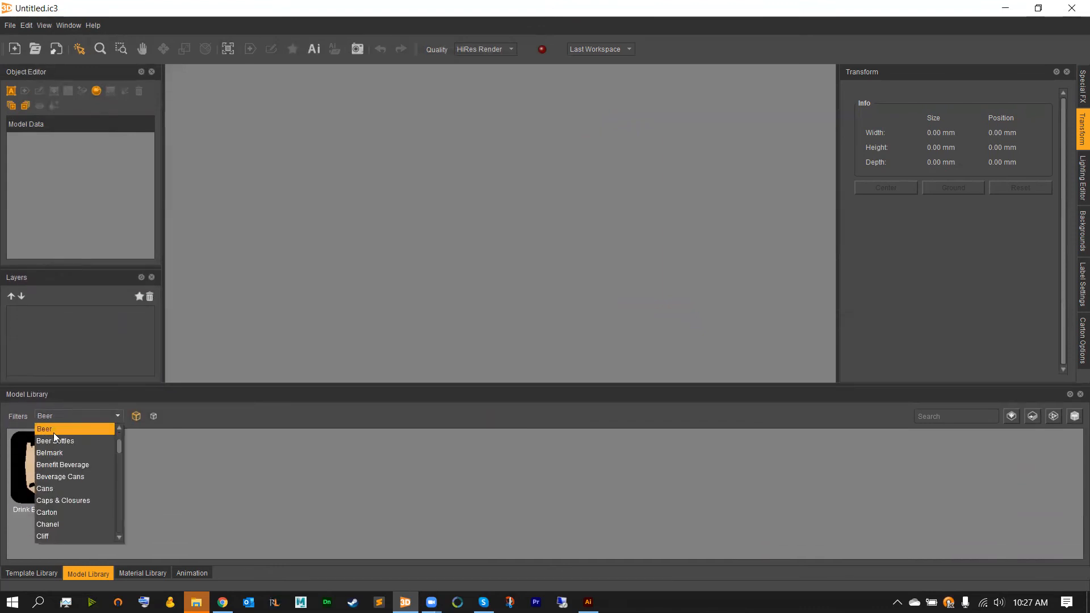
left_click(44, 429)
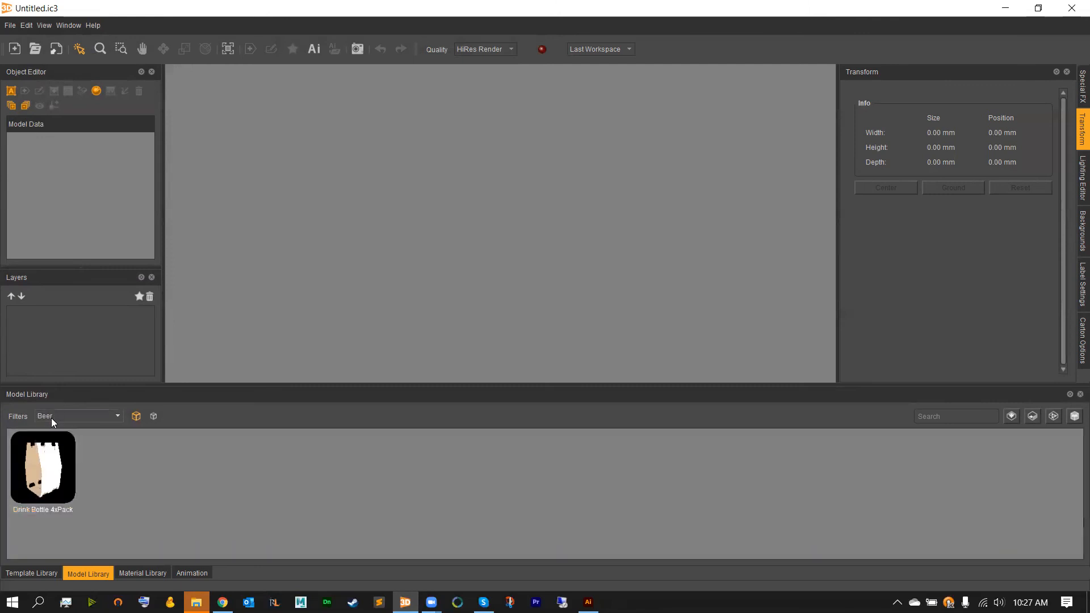
left_click(43, 467)
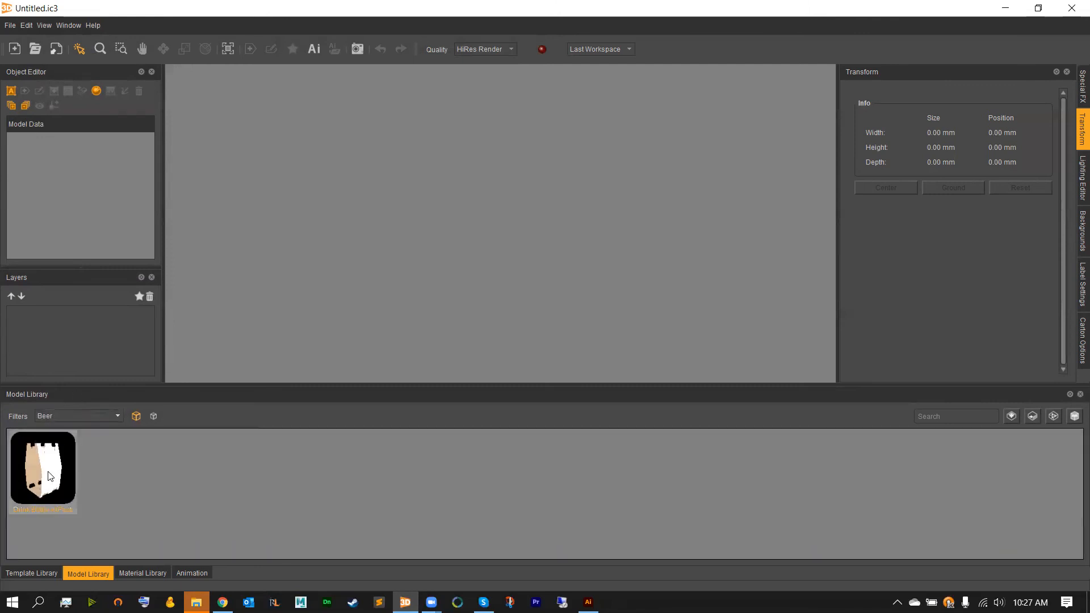
left_click(43, 467)
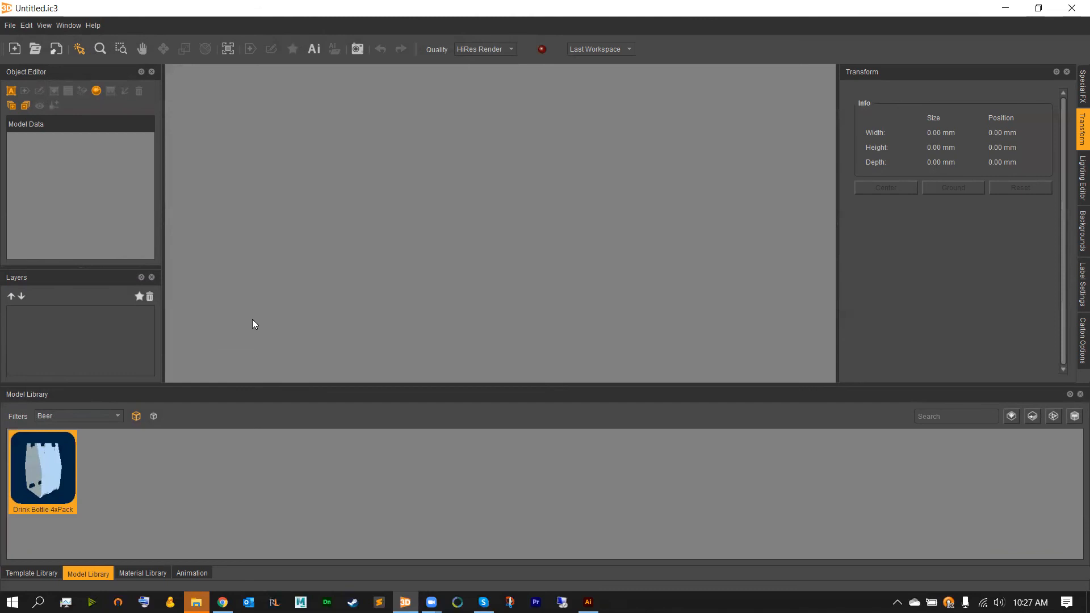
double_click(43, 467)
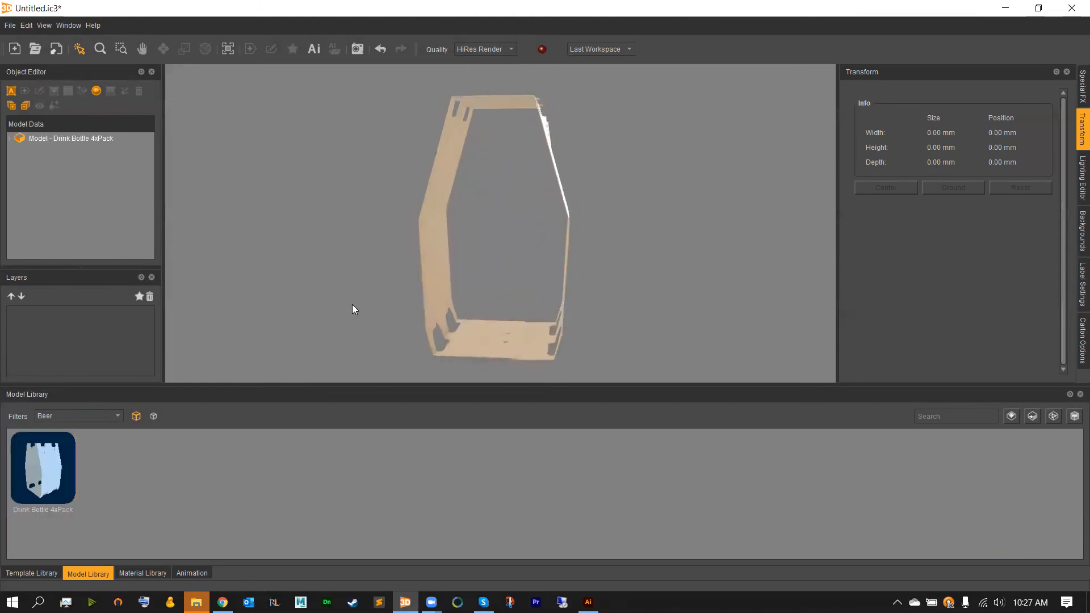